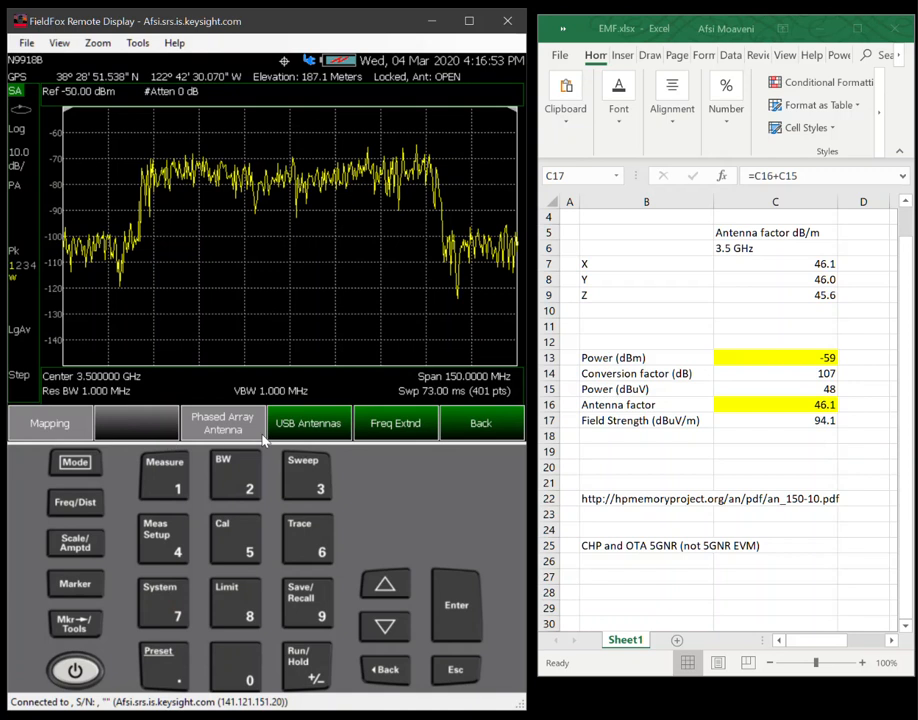
Step the triaxial USB antenna axis through Y and Z, then back to AUTO.
{"action": "left_click", "coordinate": [308, 422]}
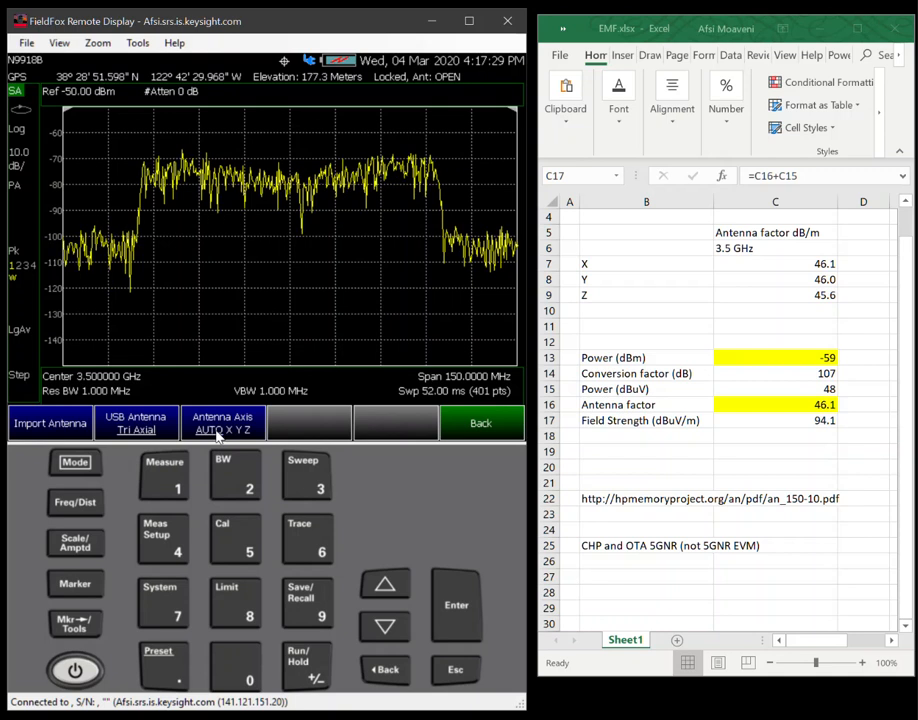
{"action": "left_click", "coordinate": [237, 423]}
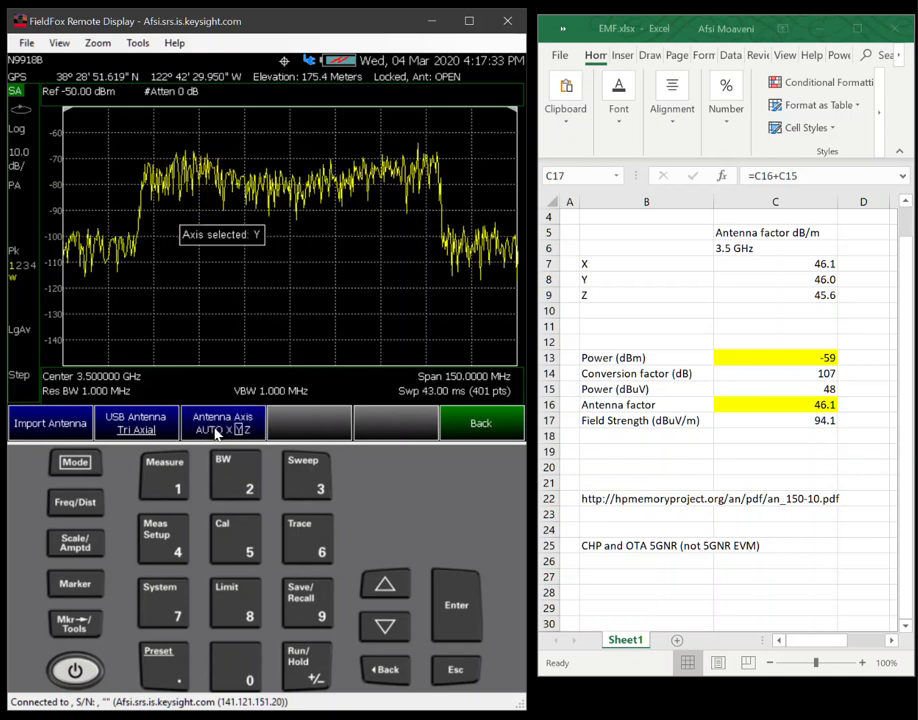
{"action": "left_click", "coordinate": [222, 422]}
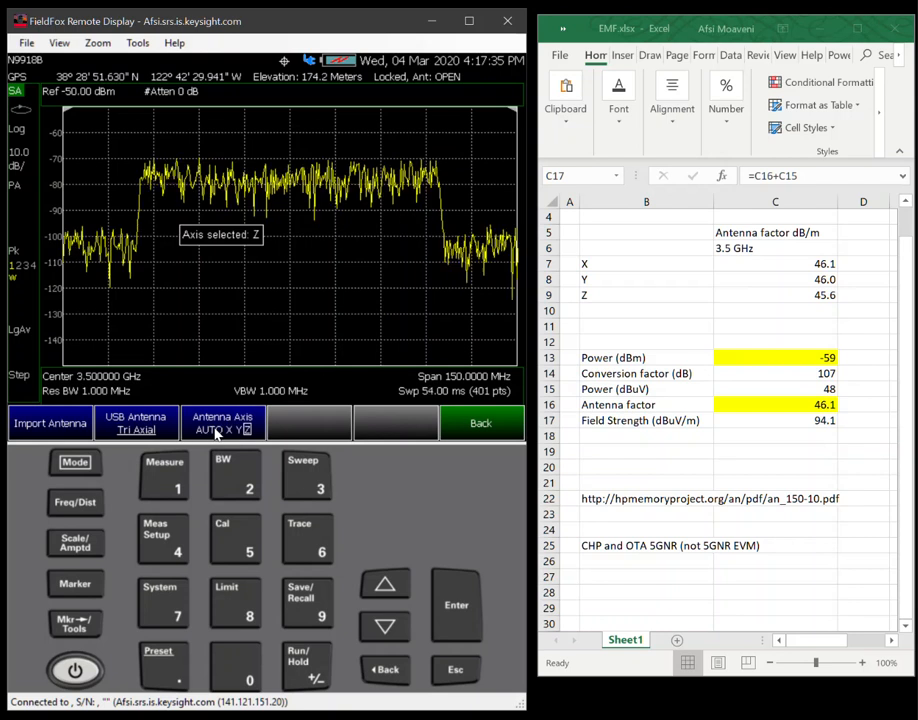
{"action": "left_click", "coordinate": [222, 421]}
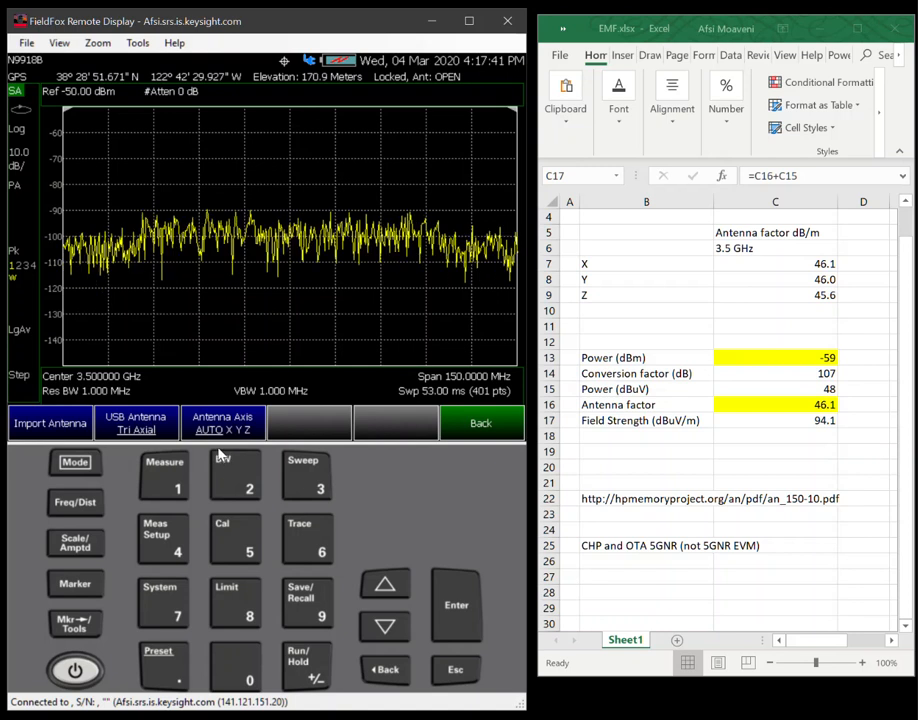
Start a Channel Power measurement from Channel Measurements, reading −94.76 dBm over 2 MHz.
{"action": "left_click", "coordinate": [163, 478]}
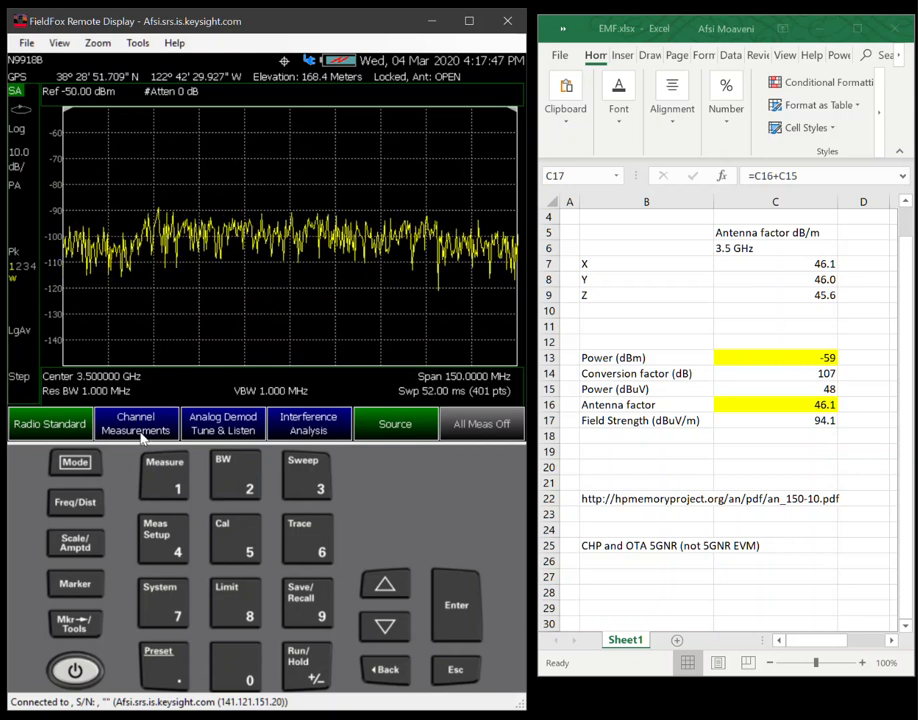
{"action": "left_click", "coordinate": [135, 423]}
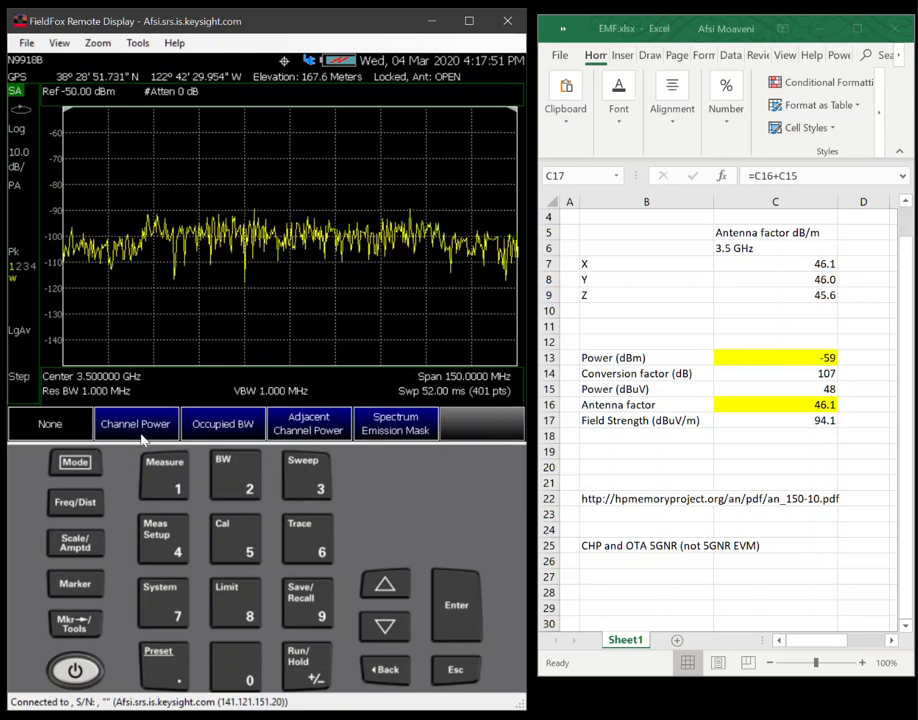
{"action": "left_click", "coordinate": [135, 423]}
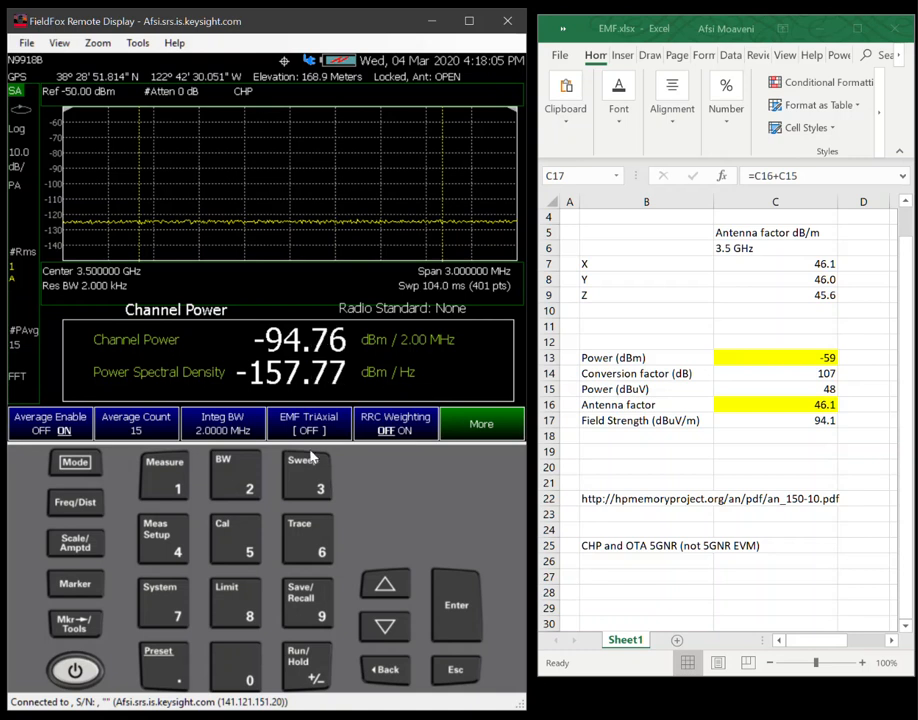
Turn on EMF TriAxial field strength units set to Sum All axes.
{"action": "left_click", "coordinate": [309, 423]}
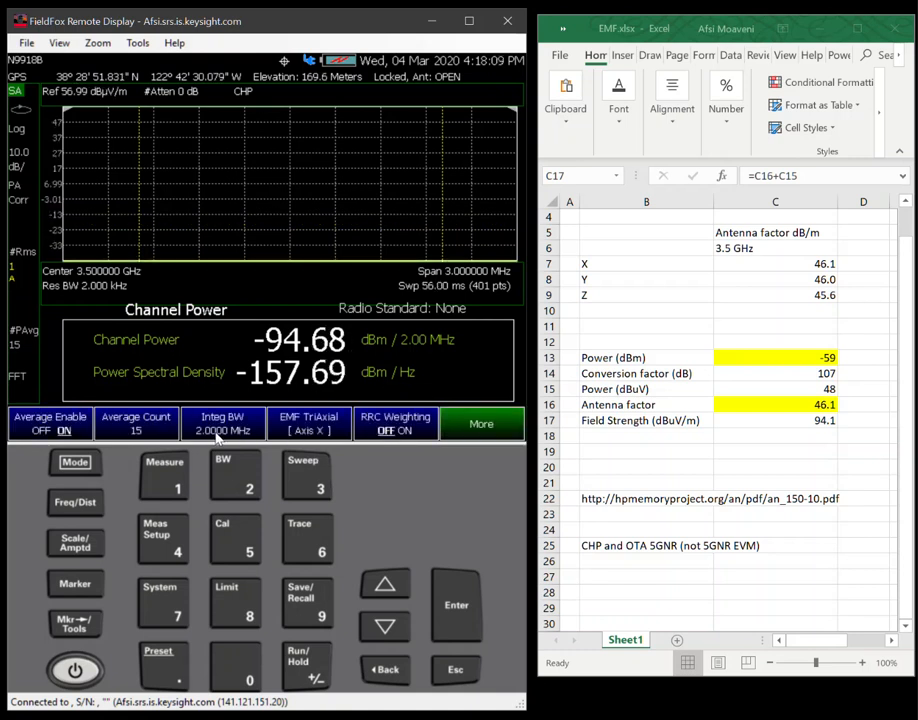
{"action": "left_click", "coordinate": [481, 423]}
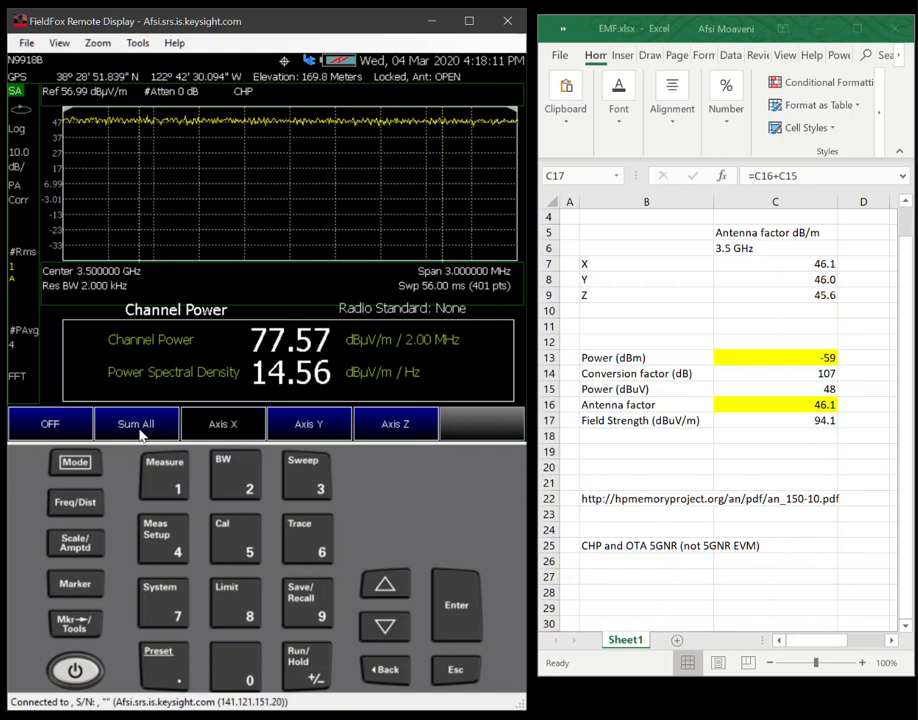
{"action": "left_click", "coordinate": [136, 423]}
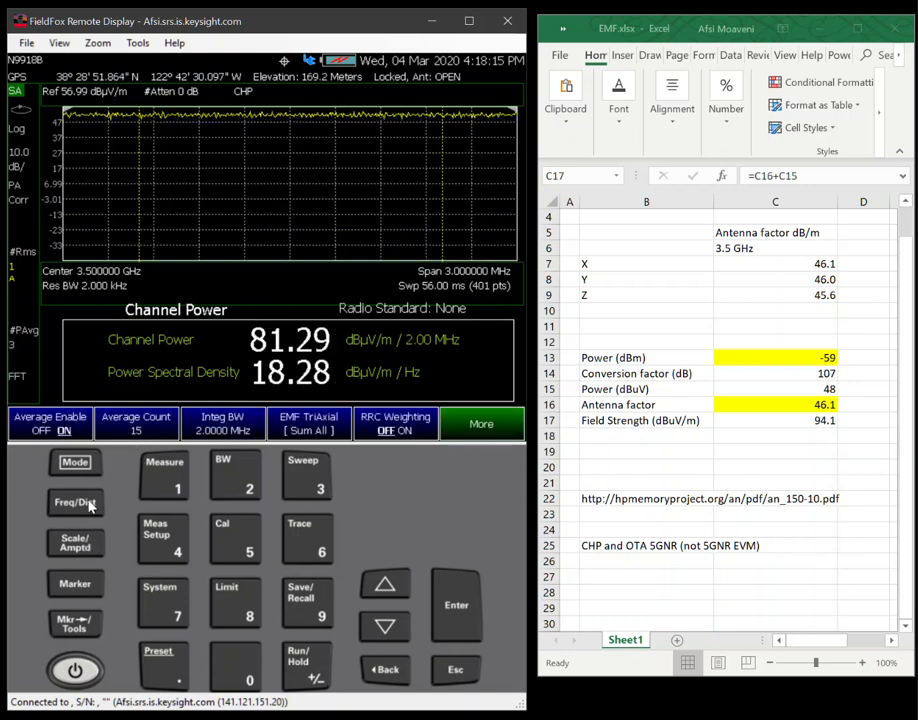
Set span to 100 MHz, Integ BW to 30 MHz, and raise the reference level.
{"action": "left_click", "coordinate": [74, 502]}
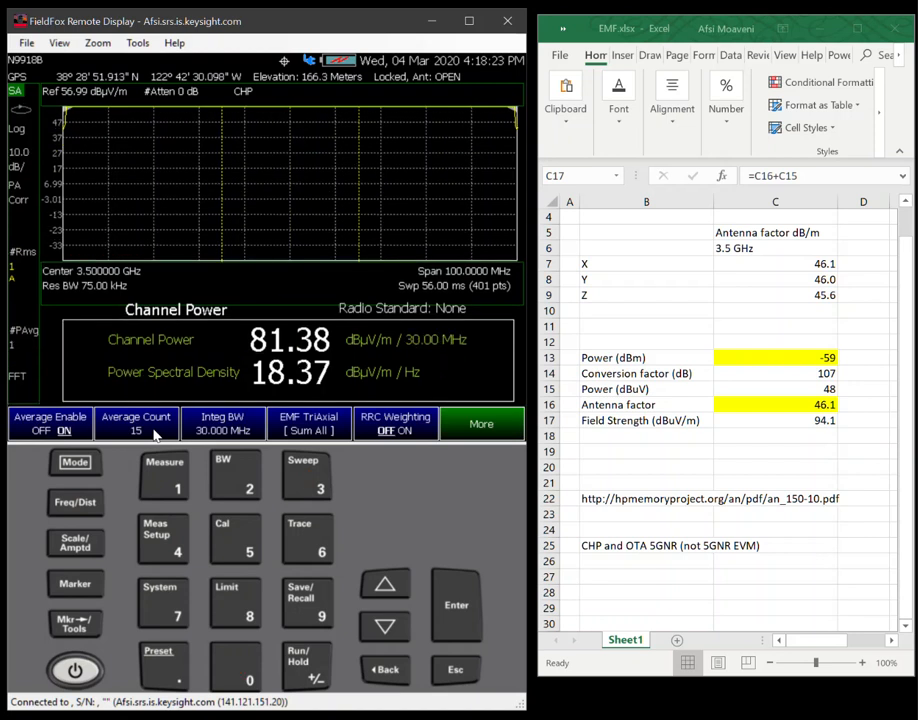
{"action": "left_click", "coordinate": [384, 583]}
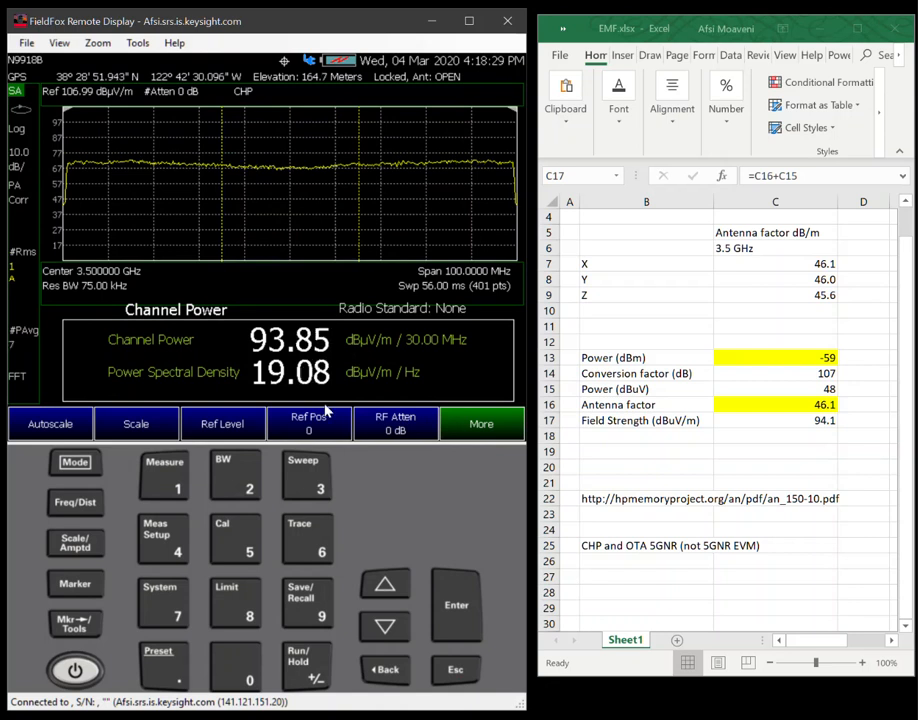
{"action": "left_click", "coordinate": [163, 477]}
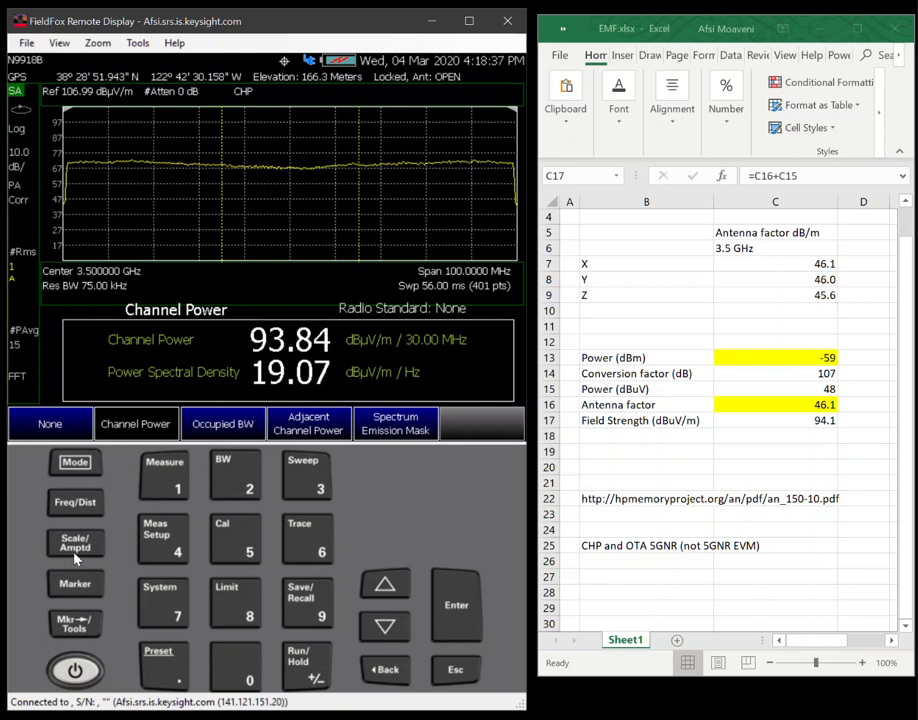
Turn off antenna corrections for a −59.04 dBm reading and open HP's field strength note.
{"action": "left_click", "coordinate": [74, 544]}
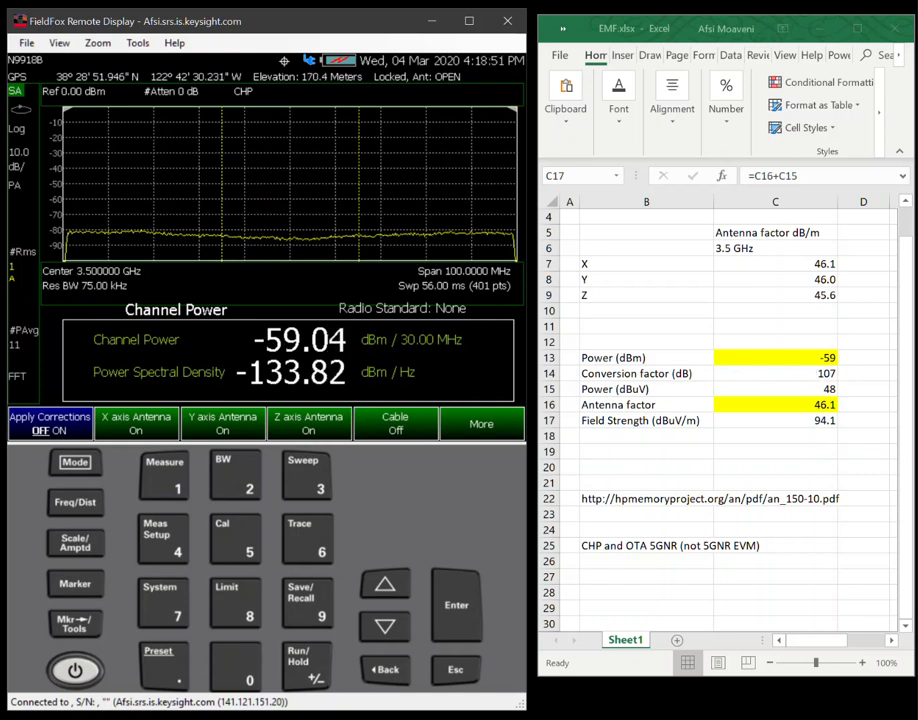
{"action": "left_click", "coordinate": [725, 498]}
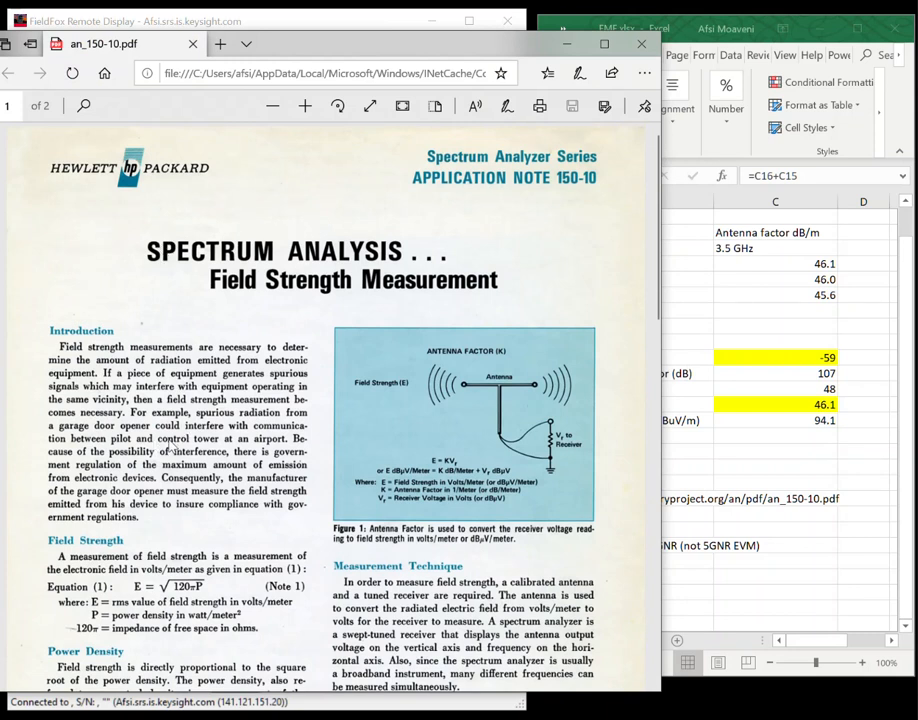
Scroll the HP note in Edge to its dBm-to-dBµV conversion factors on page 2.
{"action": "scroll", "scroll_direction": "down", "scroll_amount": 3}
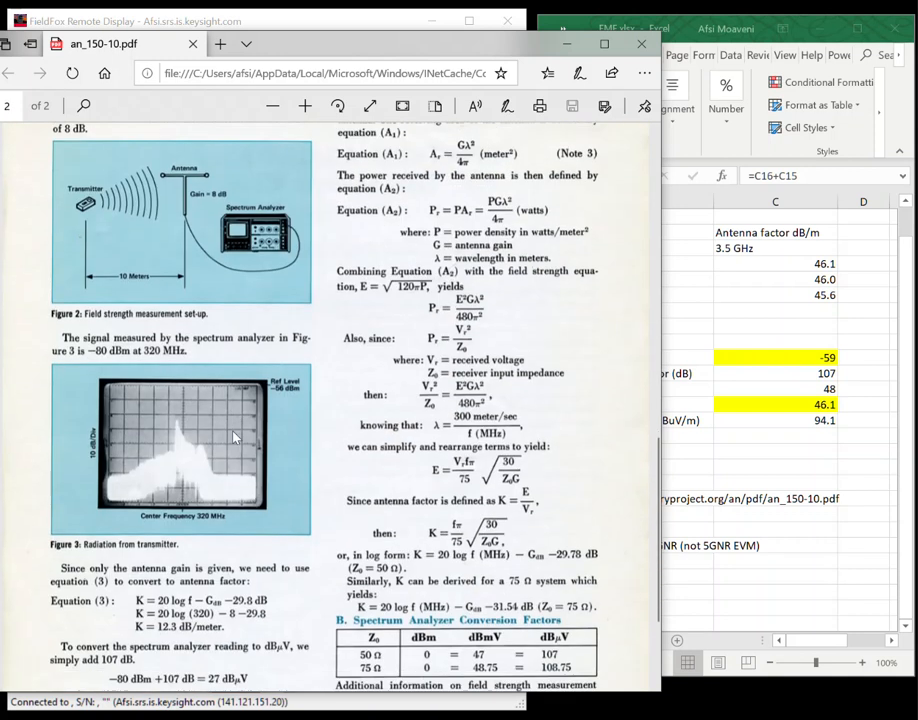
{"action": "scroll", "scroll_direction": "down", "scroll_amount": 3}
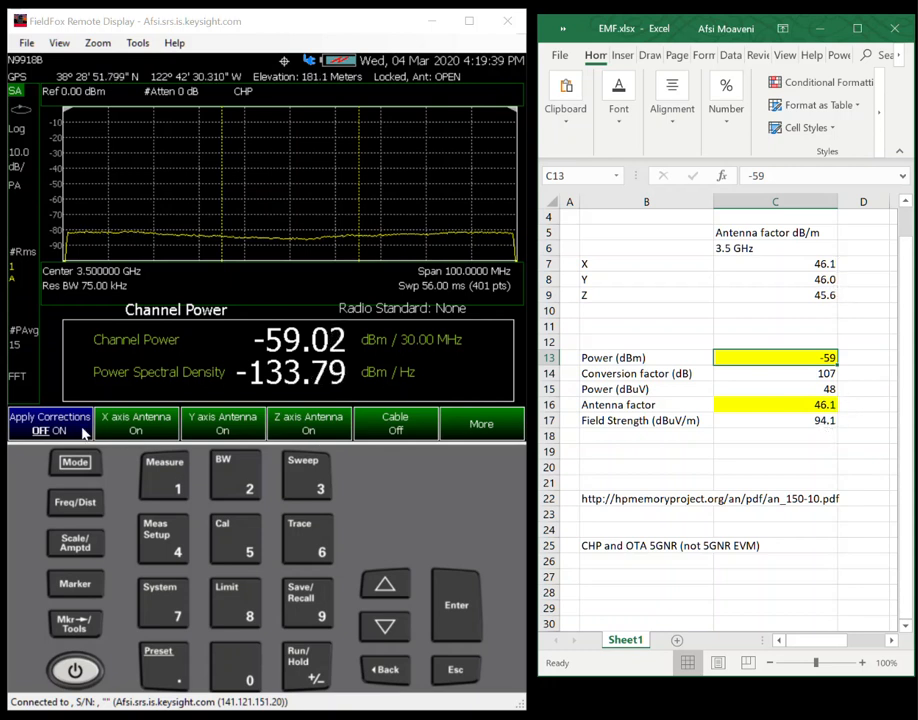
Turn Apply Corrections back on so channel power reads 93.69 dBµV/m.
{"action": "left_click", "coordinate": [62, 430]}
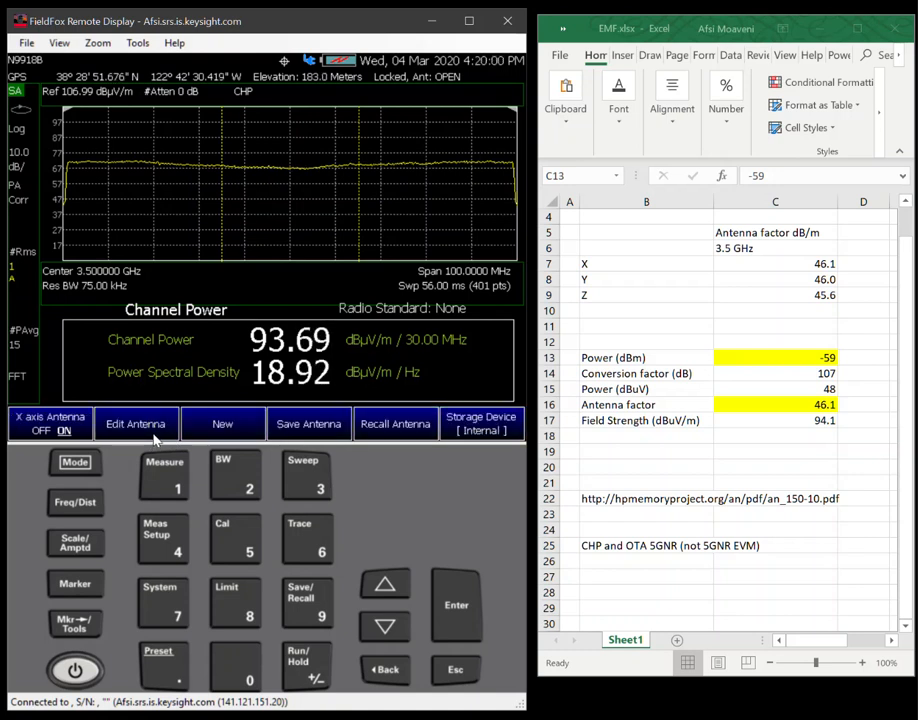
{"action": "left_click", "coordinate": [135, 423]}
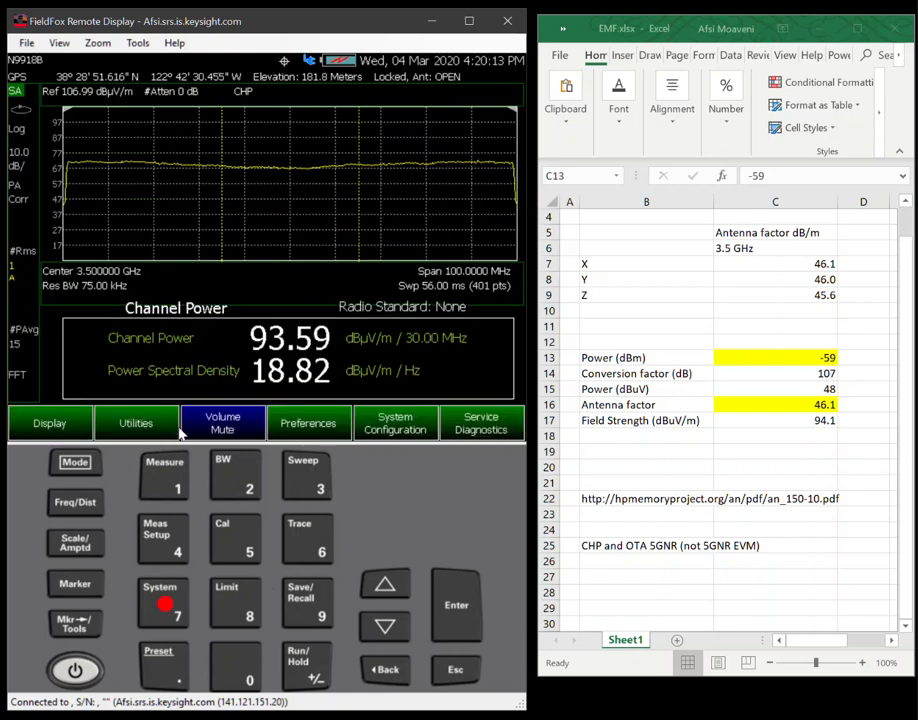
{"action": "left_click", "coordinate": [136, 422]}
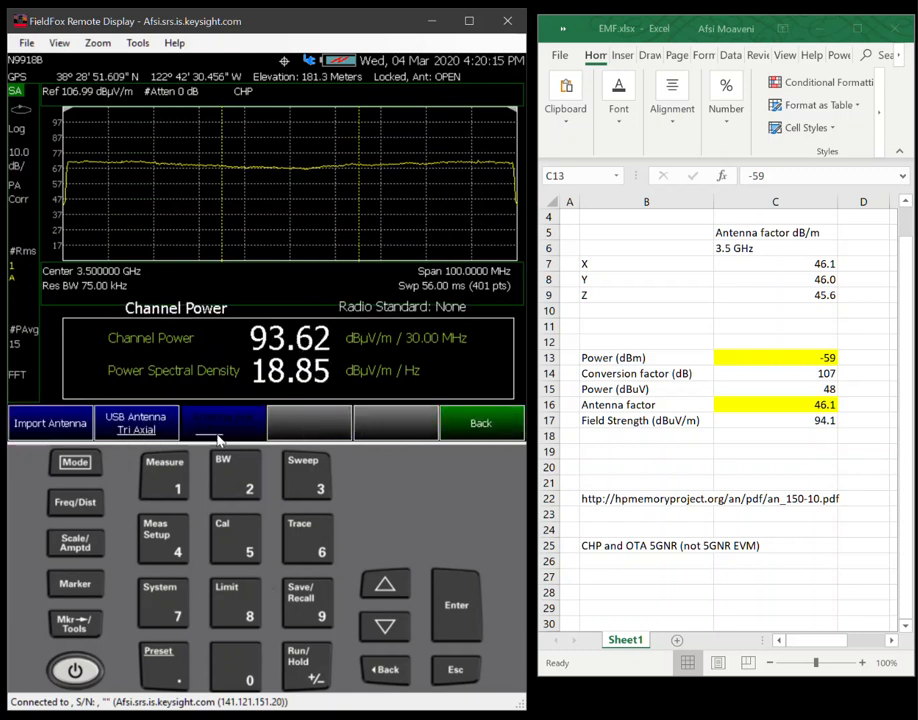
{"action": "left_click", "coordinate": [222, 422]}
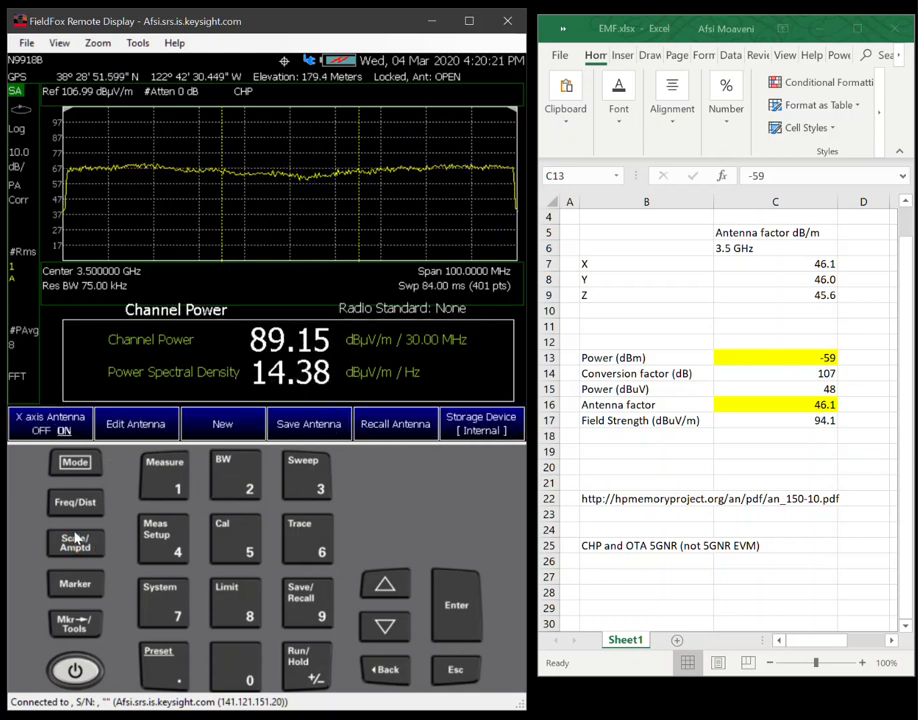
Create a new X-axis antenna correction under Scale/Amptd corrections, reading 47.14 dBµV/m.
{"action": "left_click", "coordinate": [74, 542]}
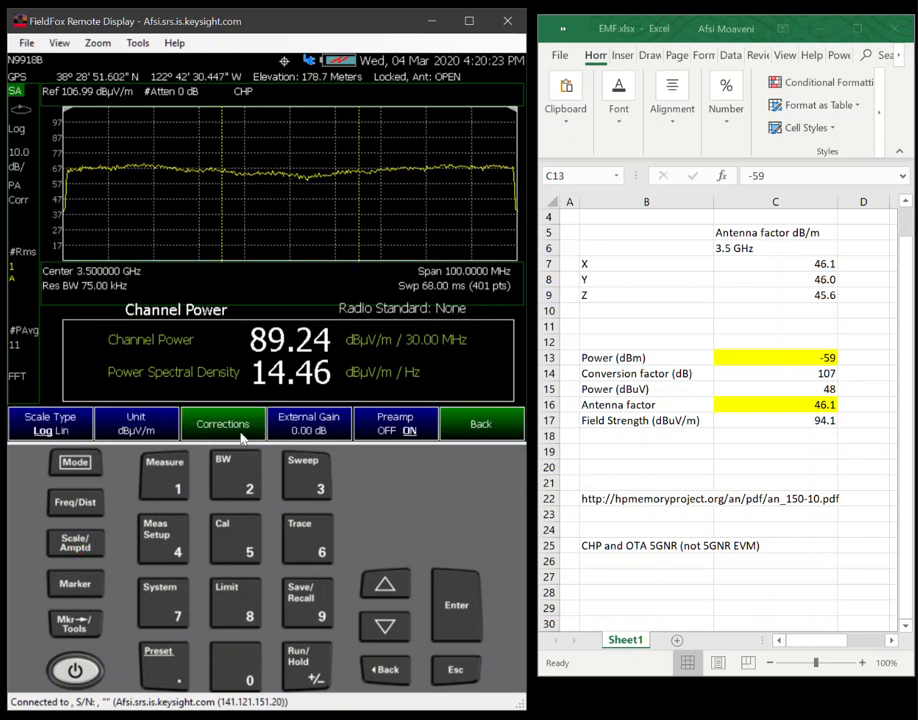
{"action": "left_click", "coordinate": [222, 423]}
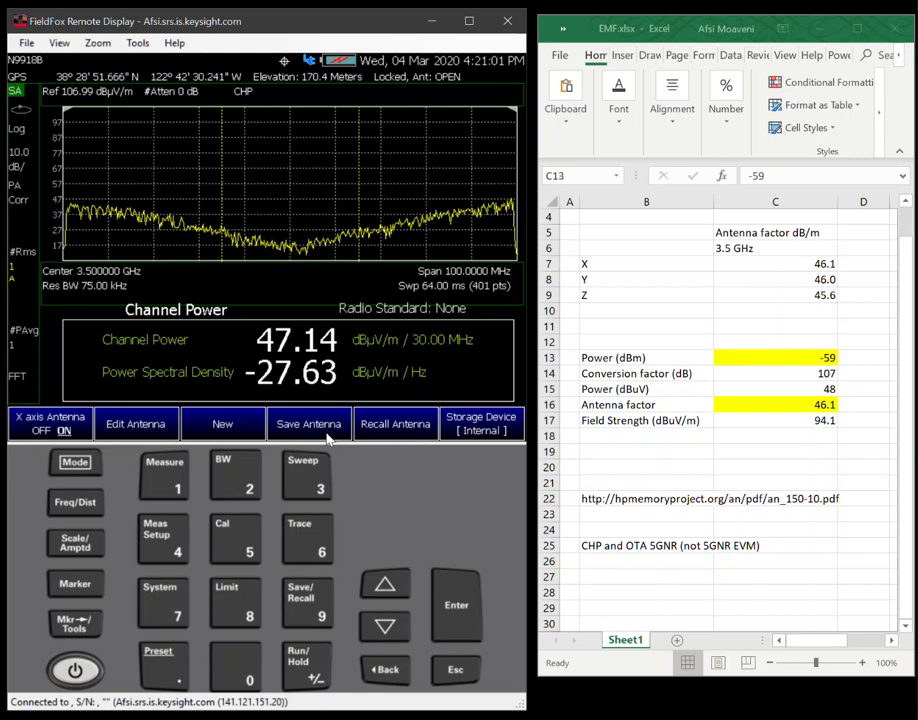
Save the X-axis antenna correction as NewXAx in the internal Antenna folder.
{"action": "left_click", "coordinate": [308, 423]}
{"action": "type", "text": "NewXAx"}
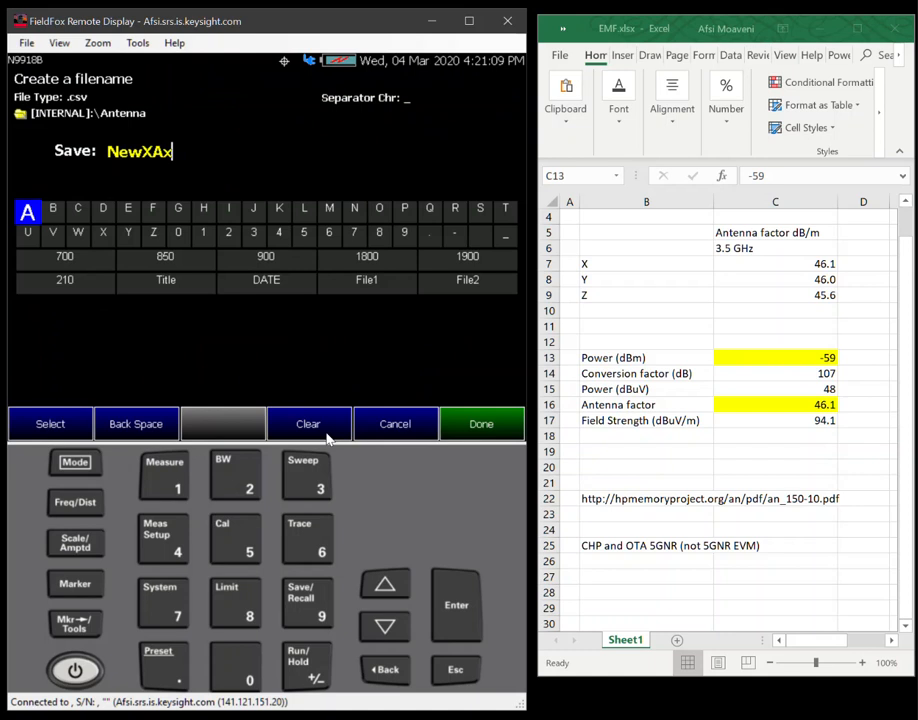
{"action": "left_click", "coordinate": [481, 423]}
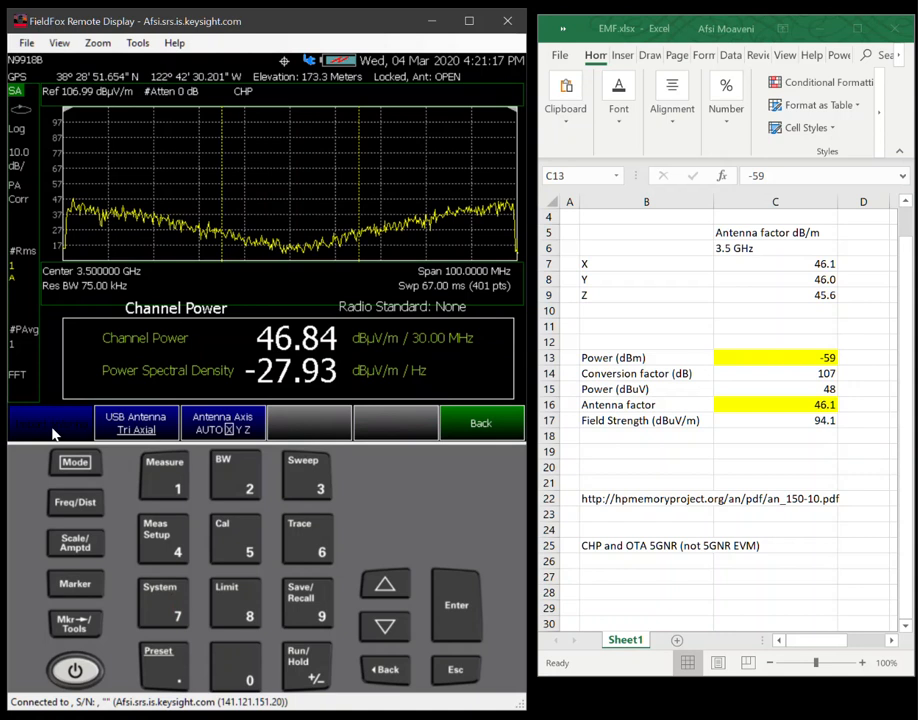
Switch the instrument mode to the LTE FDD / 5G NR over-the-air group.
{"action": "left_click", "coordinate": [48, 422]}
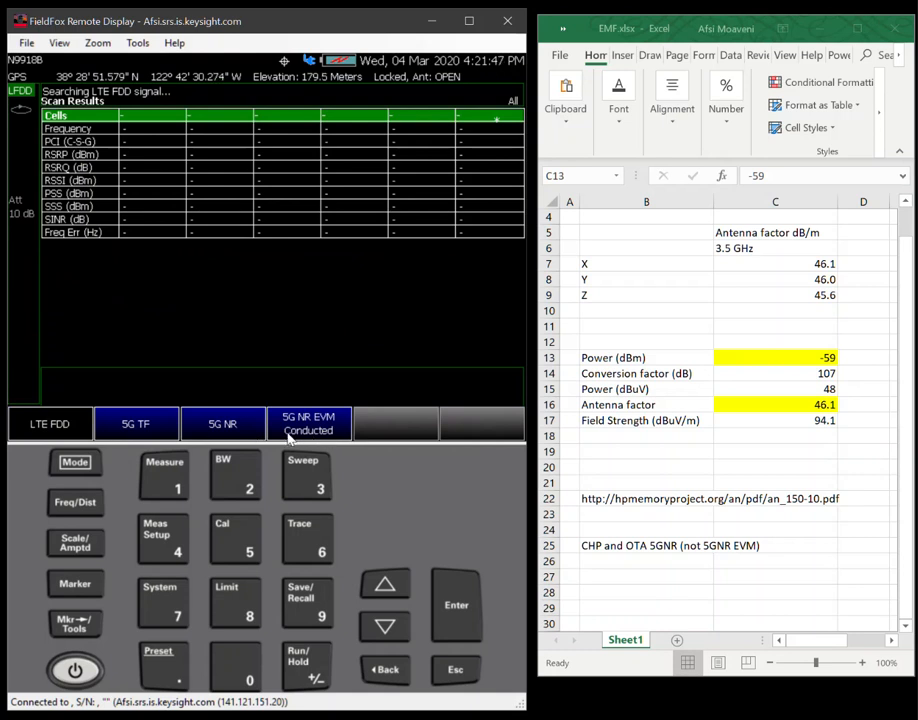
Run the 5G NR scan centered at 3.5 GHz, finding cell 0 at RSRP −94.12 dBm.
{"action": "left_click", "coordinate": [222, 423]}
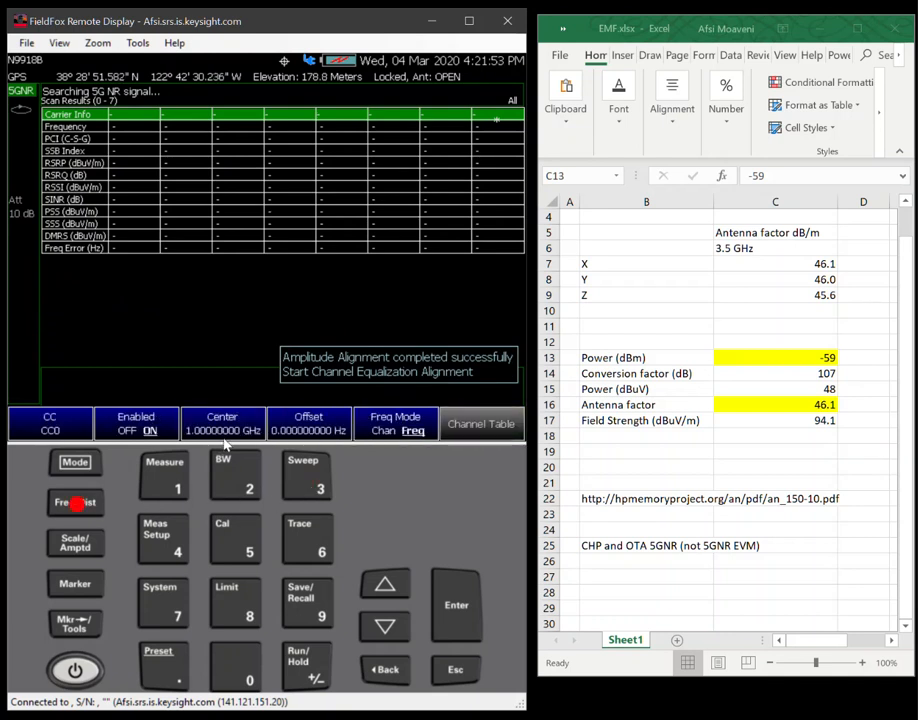
{"action": "left_click", "coordinate": [222, 423]}
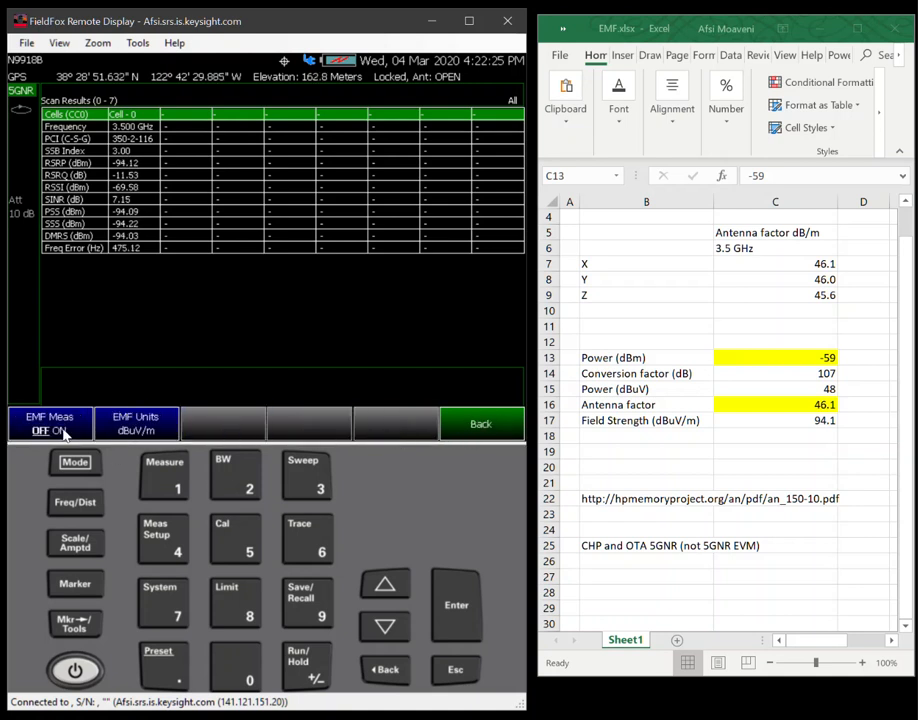
Turn EMF Meas on with dBµV/m units and check the USB antenna setting.
{"action": "left_click", "coordinate": [47, 430]}
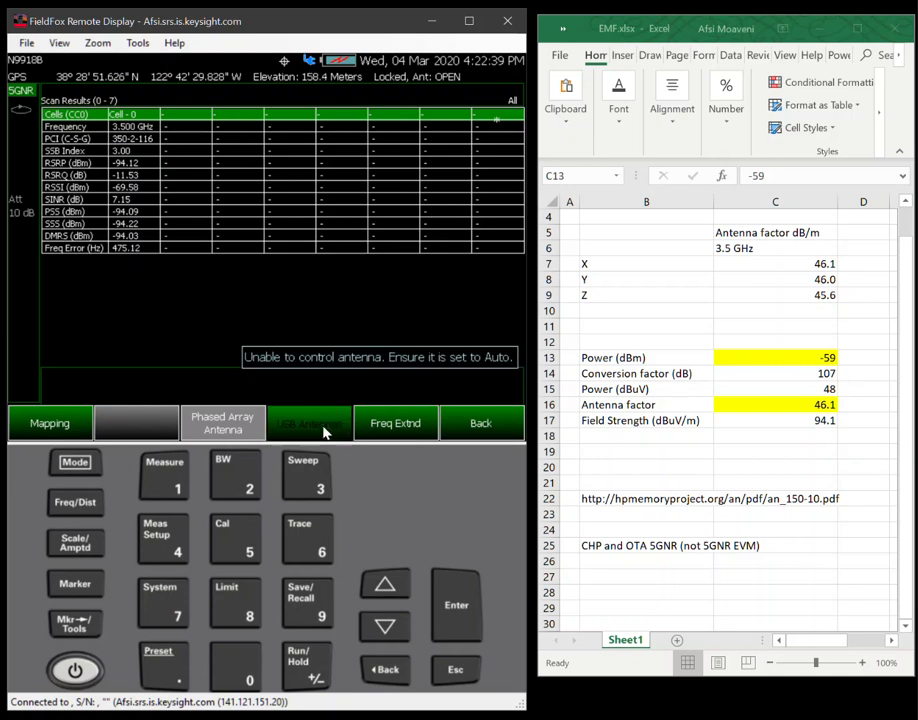
{"action": "left_click", "coordinate": [308, 422]}
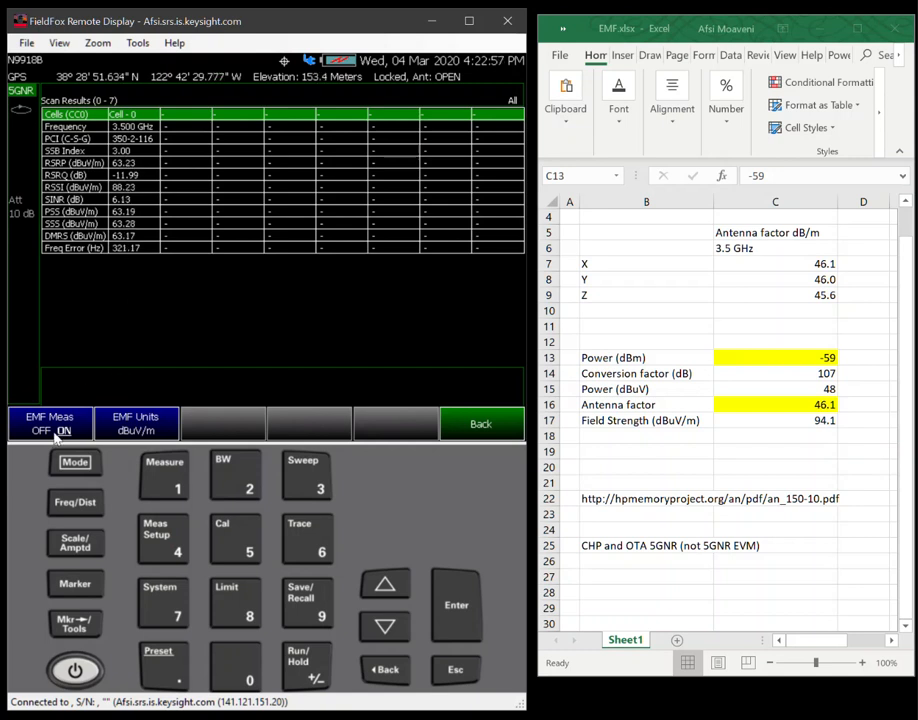
Switch EMF Meas off and show the Range, RF Atten, Preamp and External Gain settings.
{"action": "left_click", "coordinate": [47, 428]}
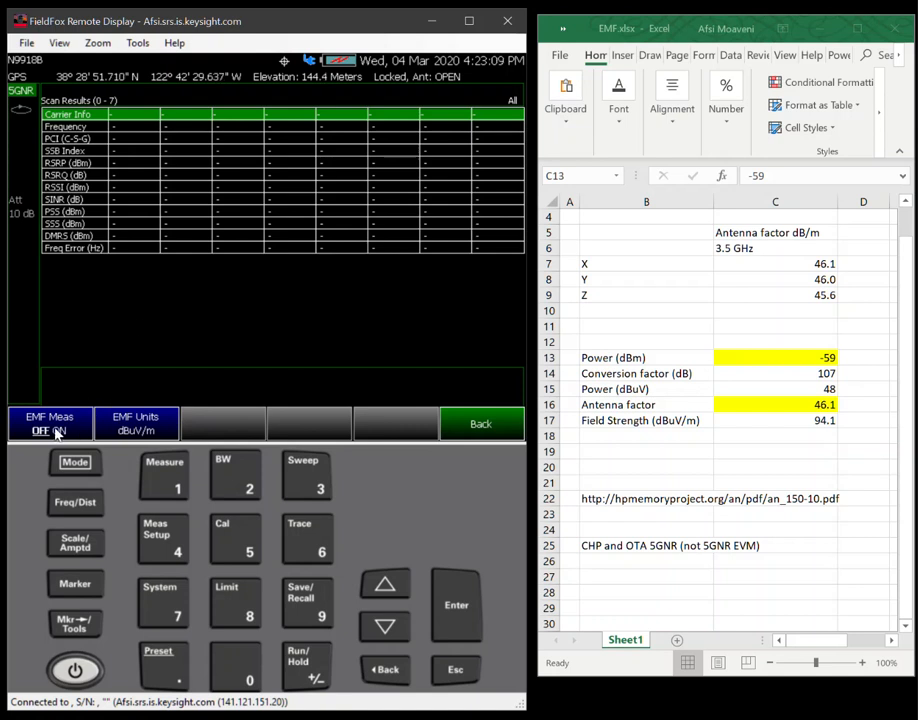
{"action": "left_click", "coordinate": [73, 549]}
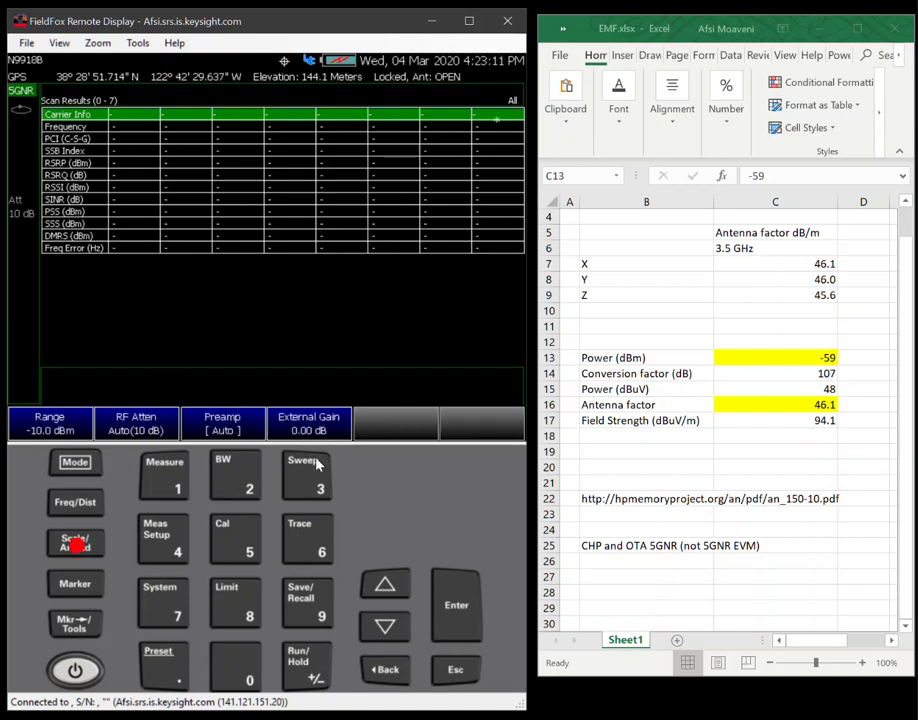